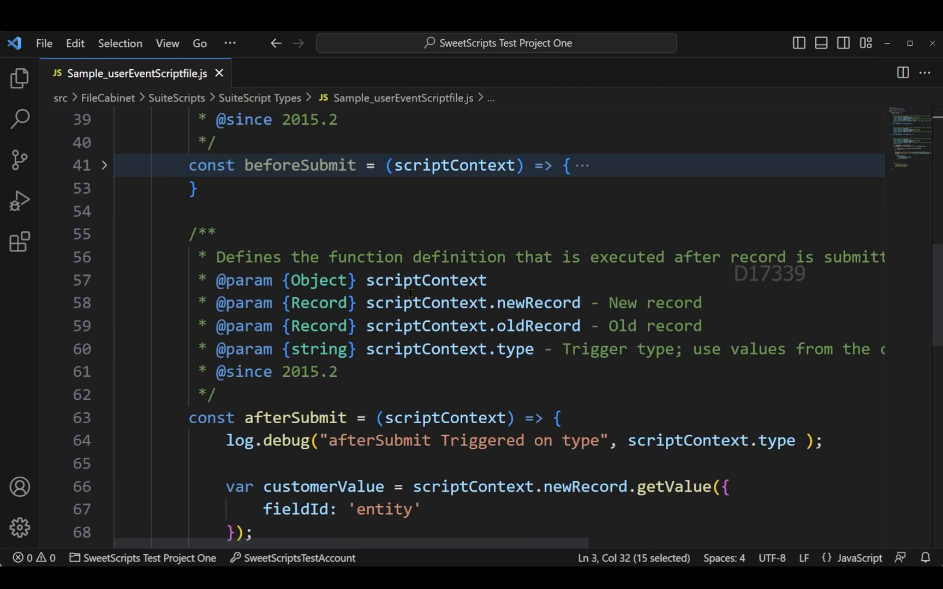
Highlight the afterSubmit scriptContext parameter, oldRecord documentation and scriptContext.type trigger log in the script.
scroll("down", 3)
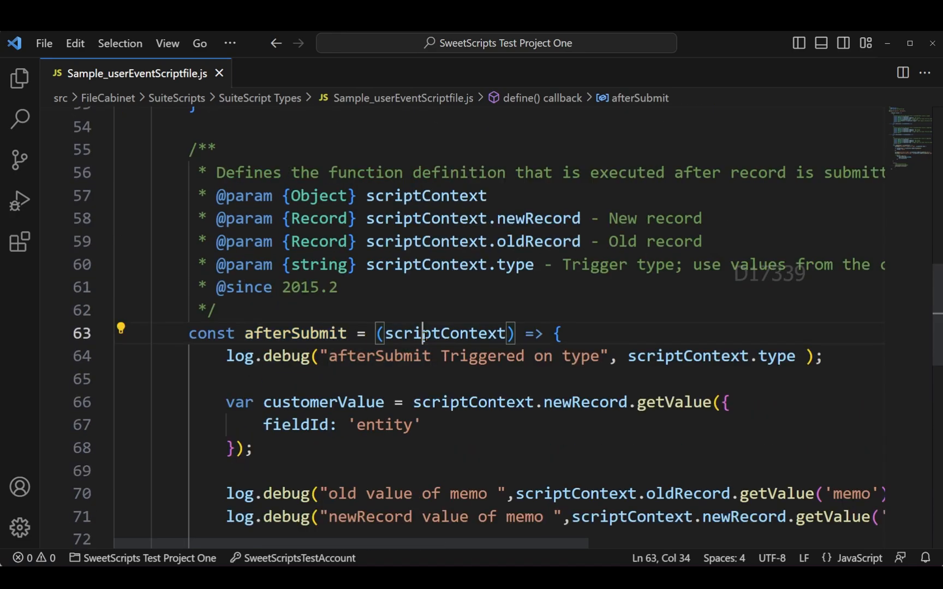
double_click(445, 333)
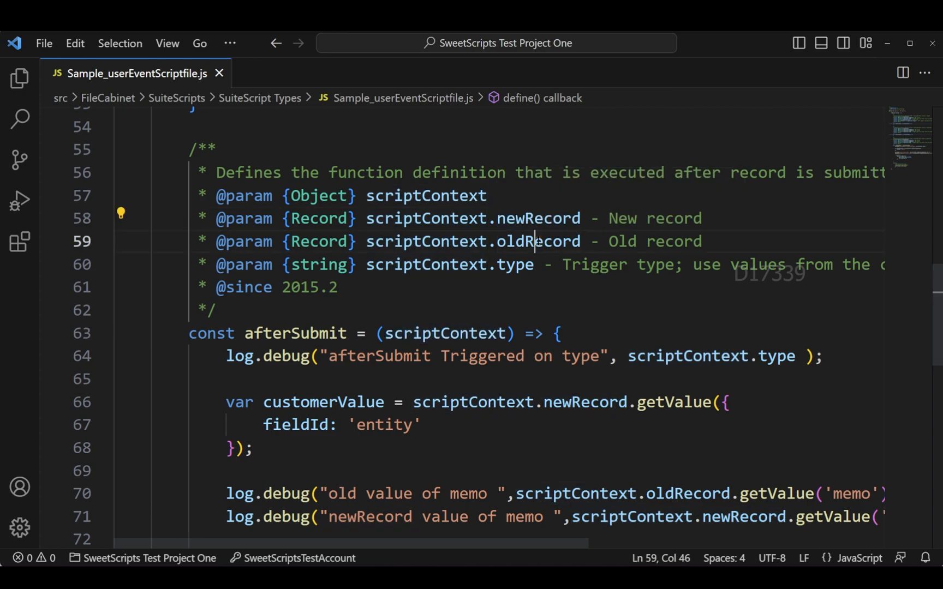
double_click(535, 242)
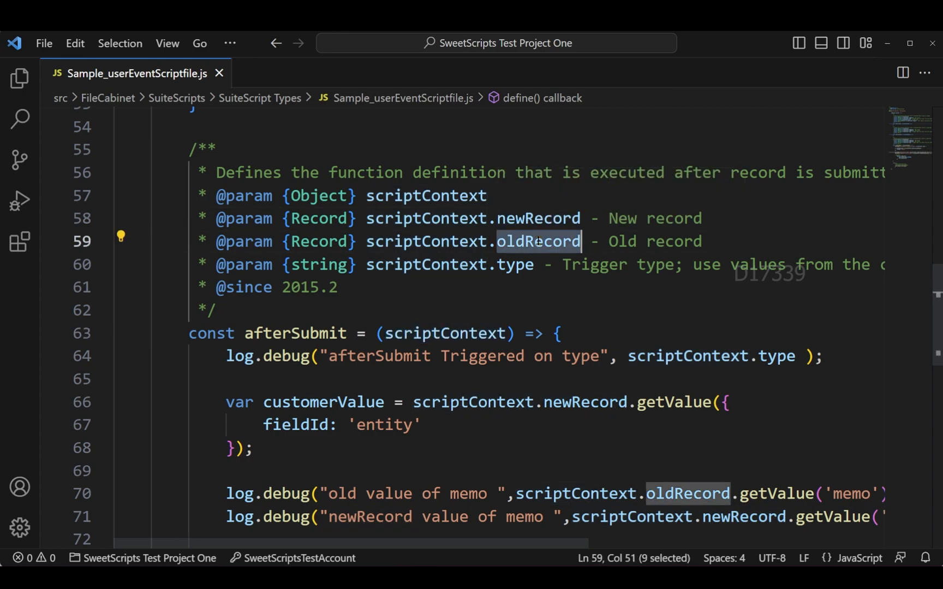
scroll("down", 3)
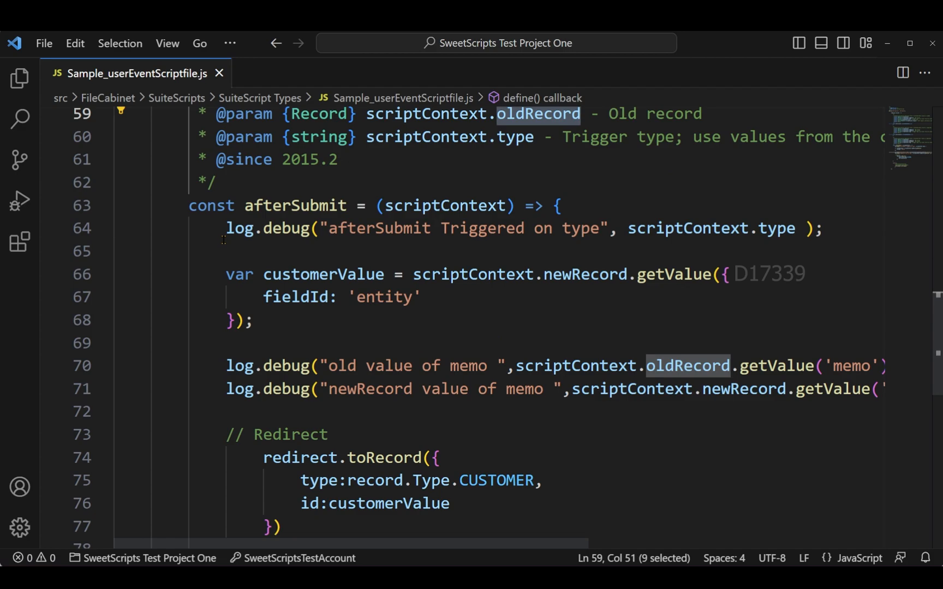
triple_click(522, 228)
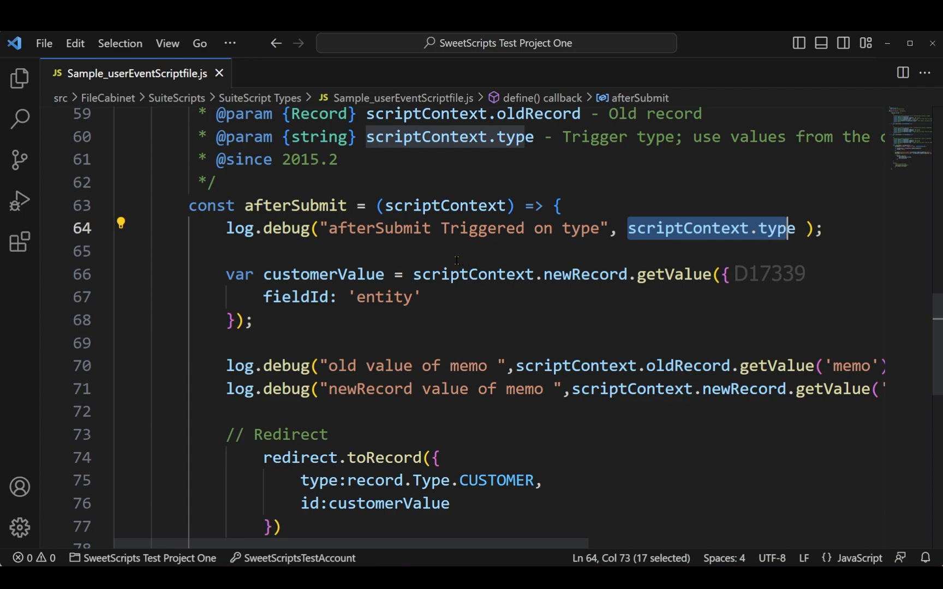
Walk through the customer value lookup and the redirect-to-customer code in the afterSubmit function.
left_click(253, 320)
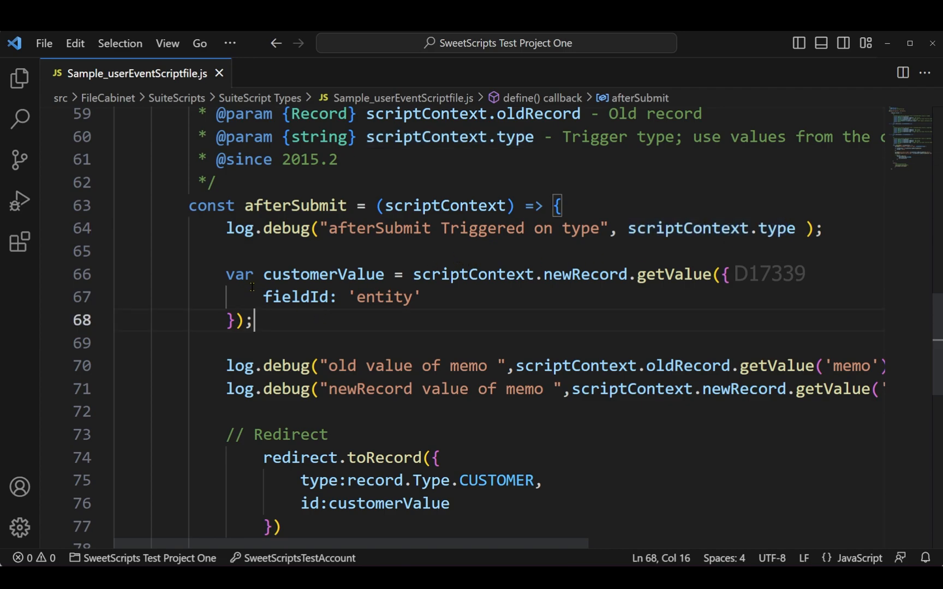
left_click(333, 342)
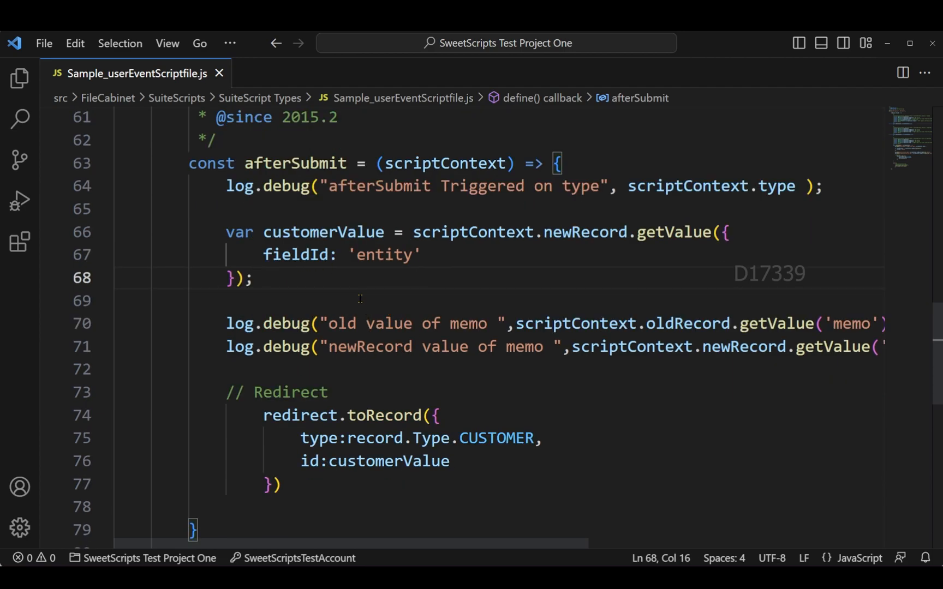
left_click(227, 323)
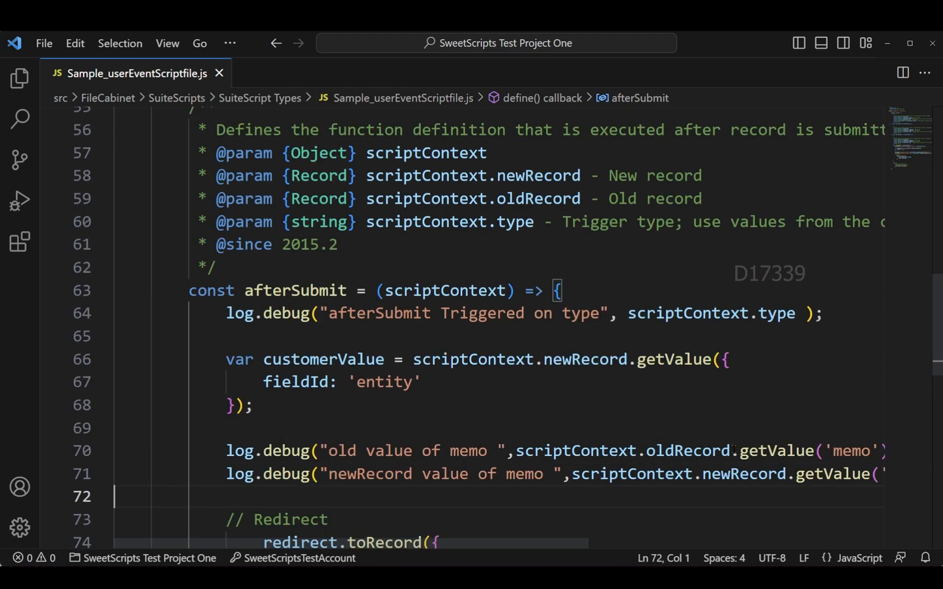
double_click(744, 474)
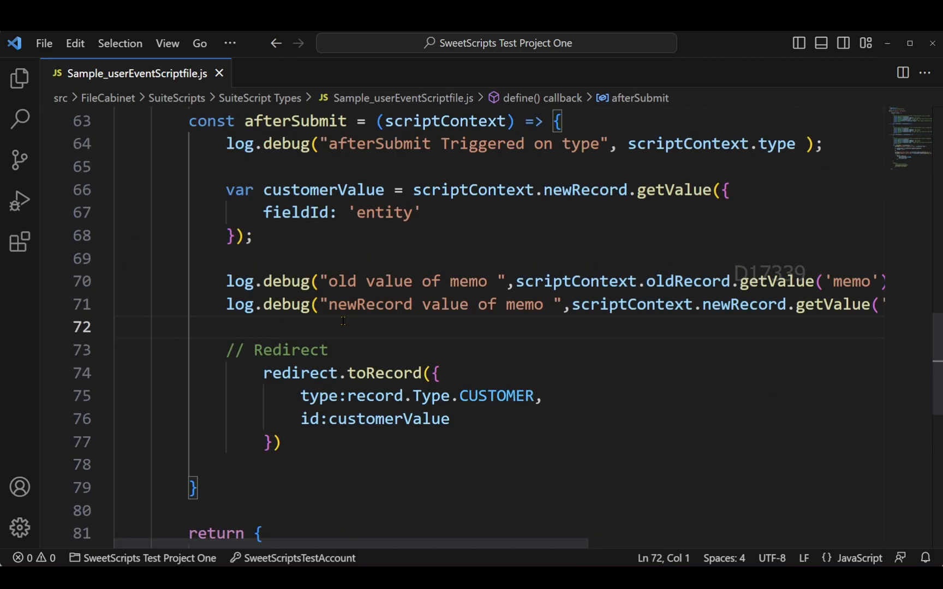
left_click(351, 463)
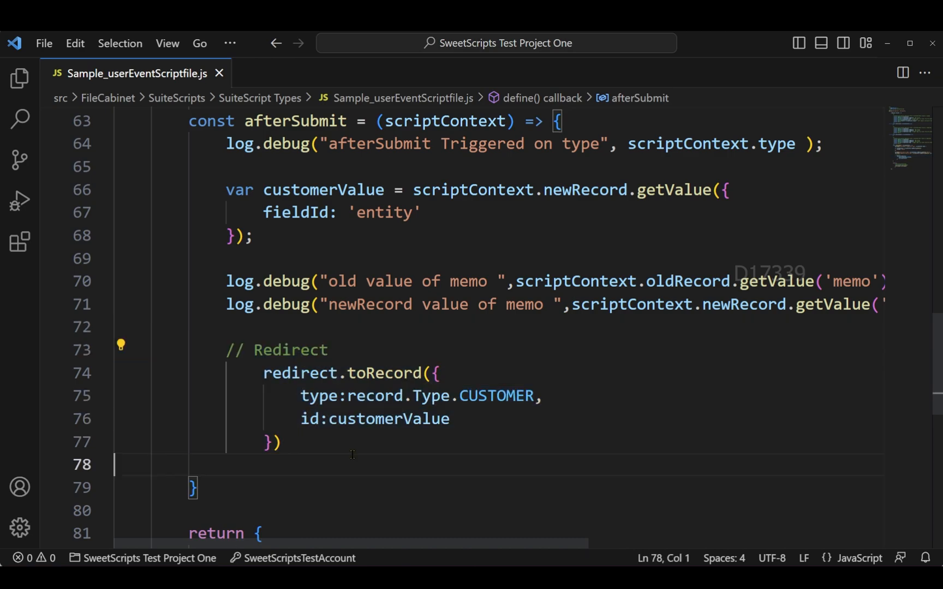
double_click(495, 396)
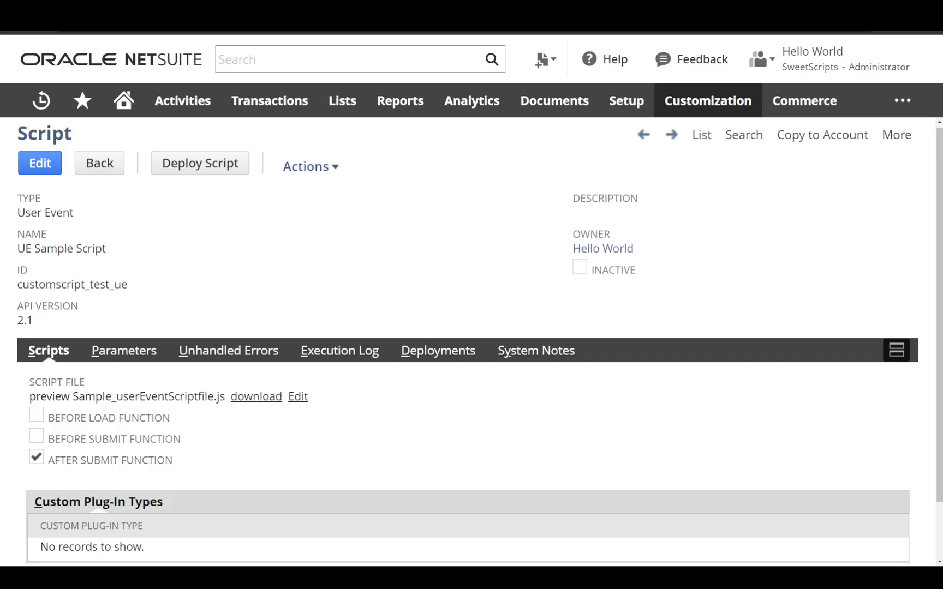
mouse_move(257, 280)
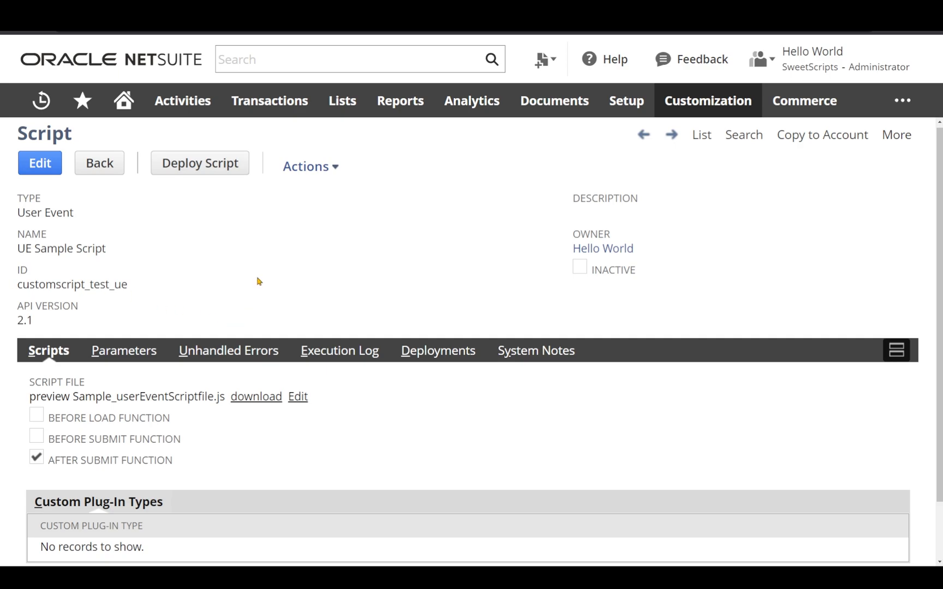
Review the UE Sample Script's Sales Order deployment with Testing status and Debug logging.
left_click(438, 351)
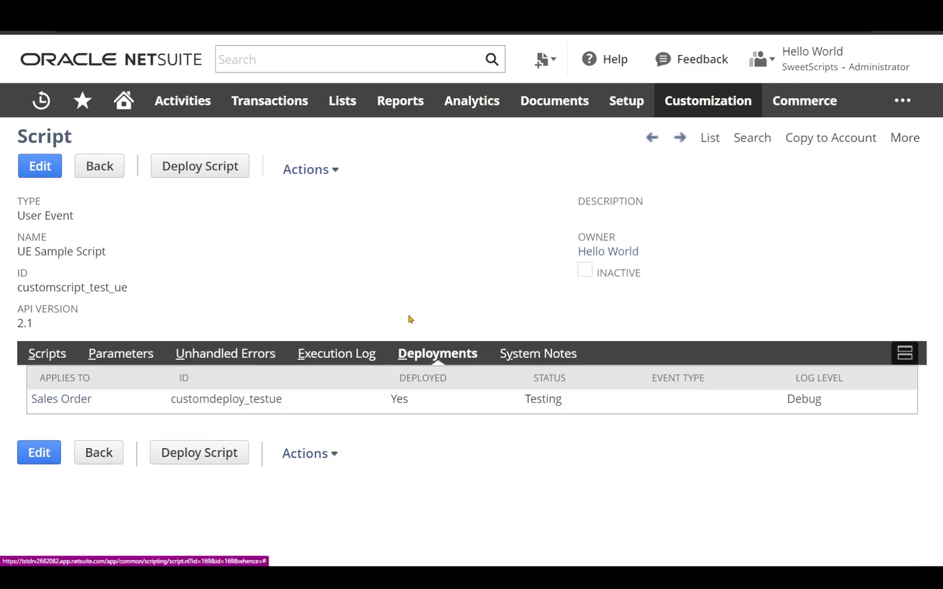
left_click(48, 353)
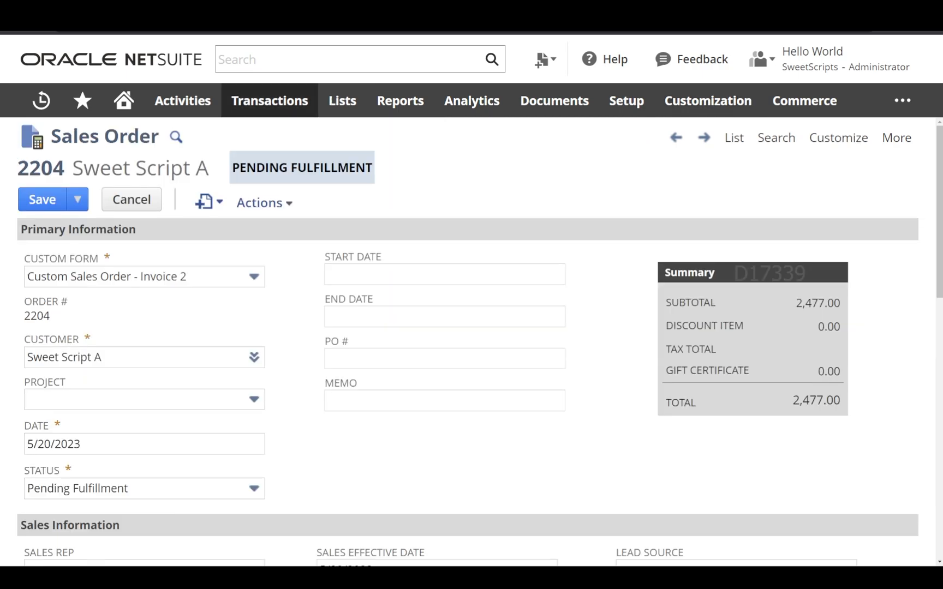
Enter 'after submit test' in sales order 2204's Memo field and save the order.
left_click(399, 100)
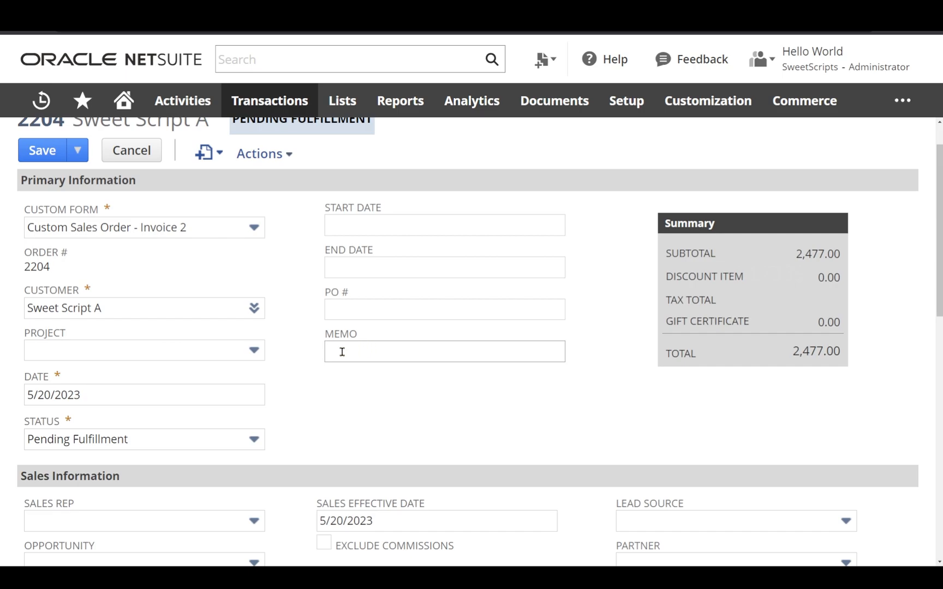
left_click(444, 351)
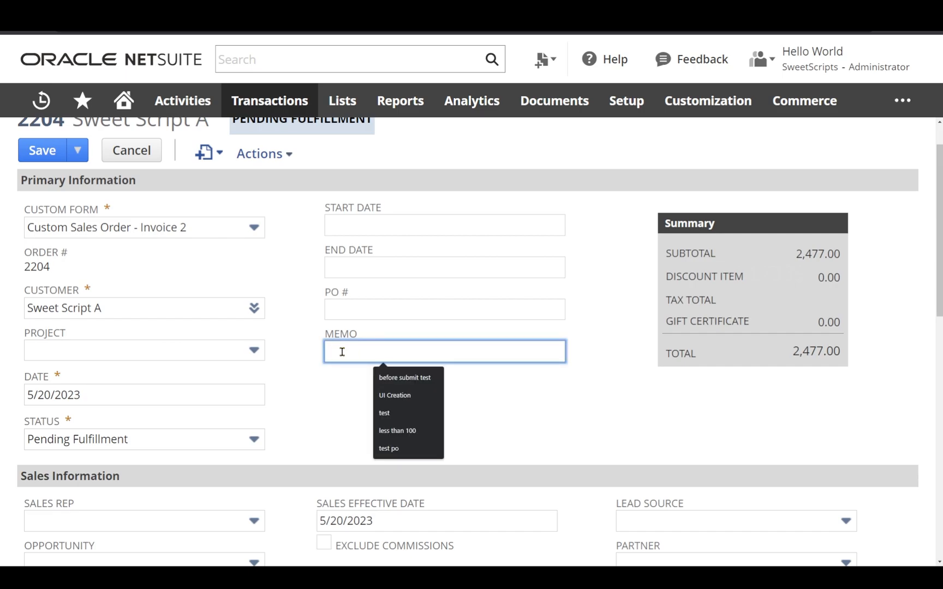
type("after submti")
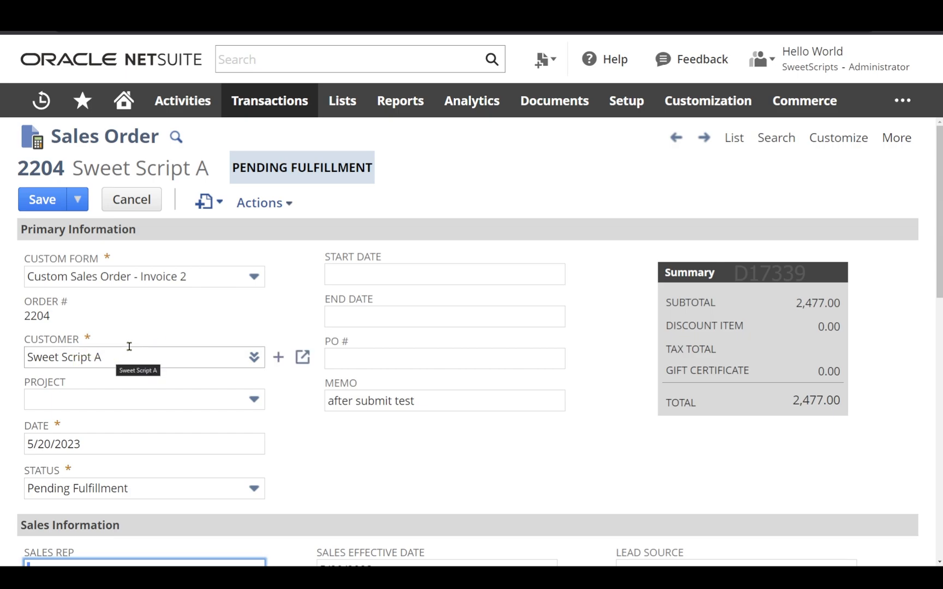
mouse_move(171, 325)
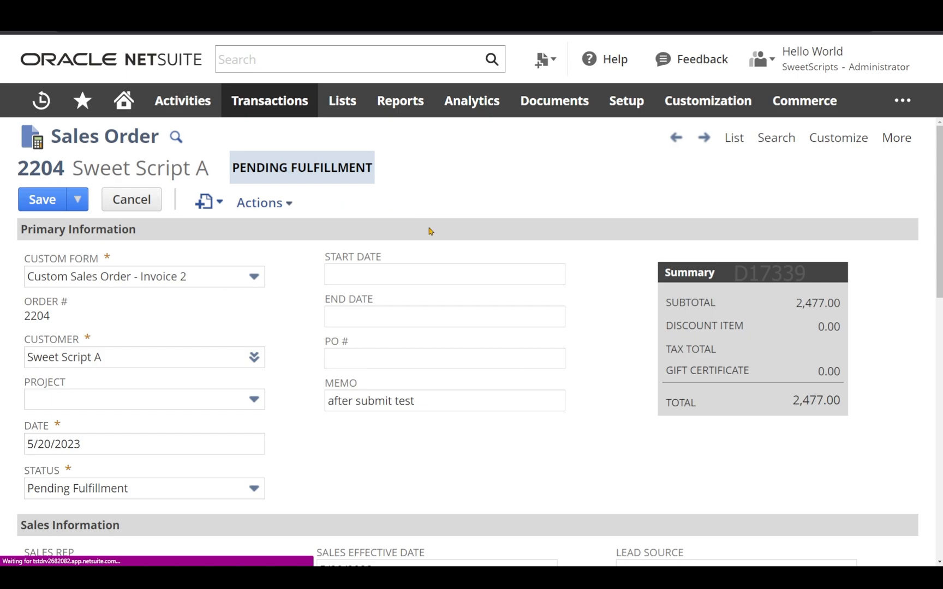
left_click(42, 199)
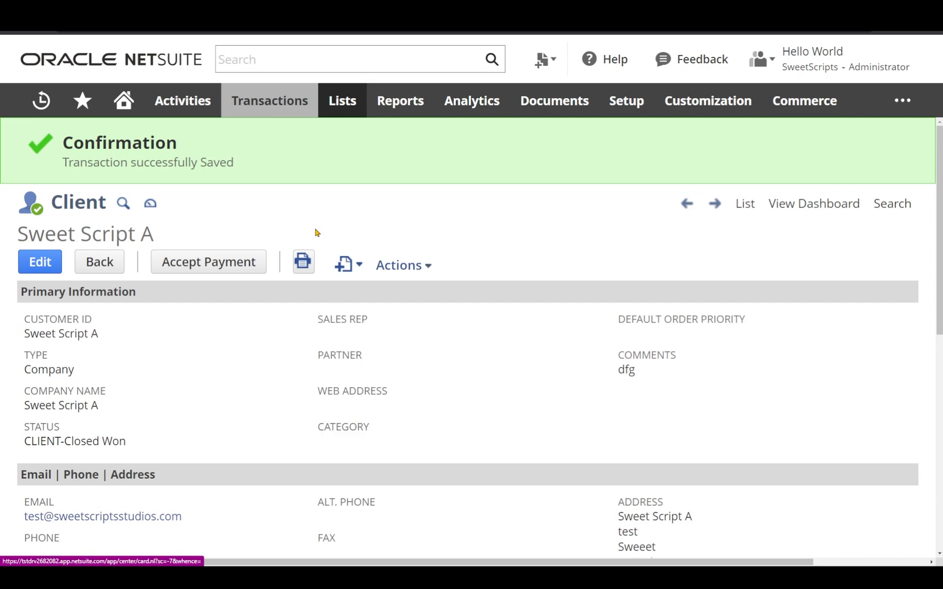
mouse_move(299, 215)
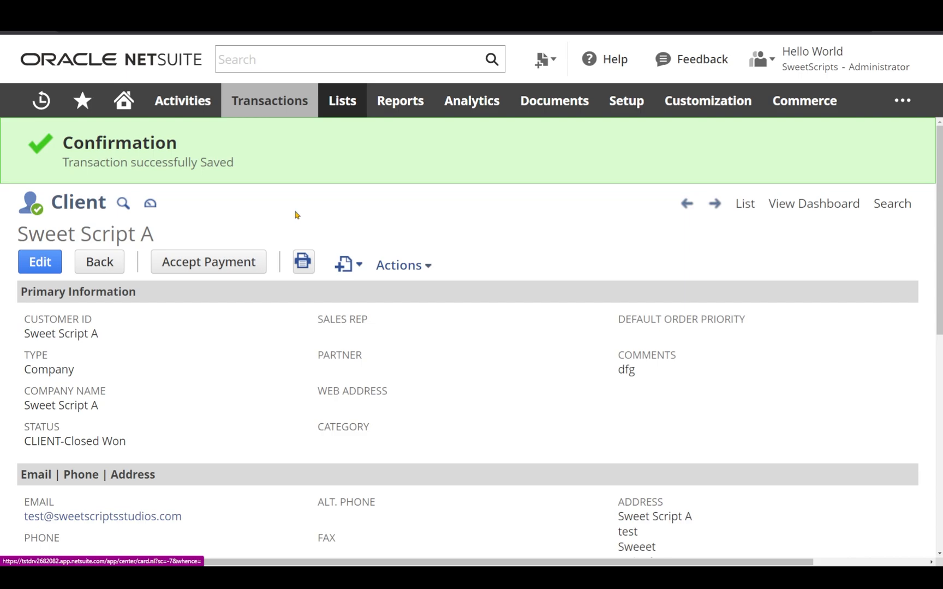
mouse_move(289, 234)
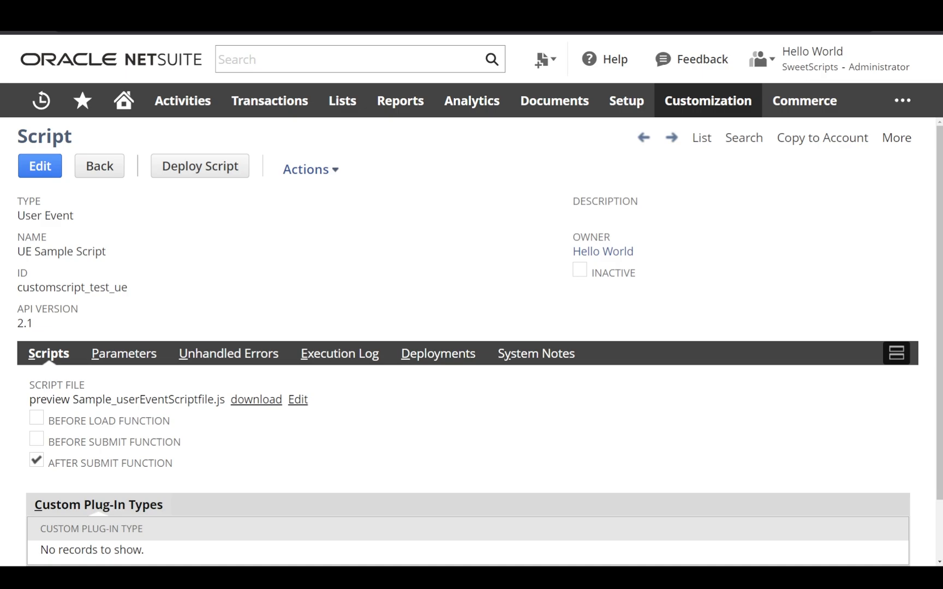
Review the execution log showing afterSubmit triggered on edit with new memo 'after submit test'.
left_click(339, 353)
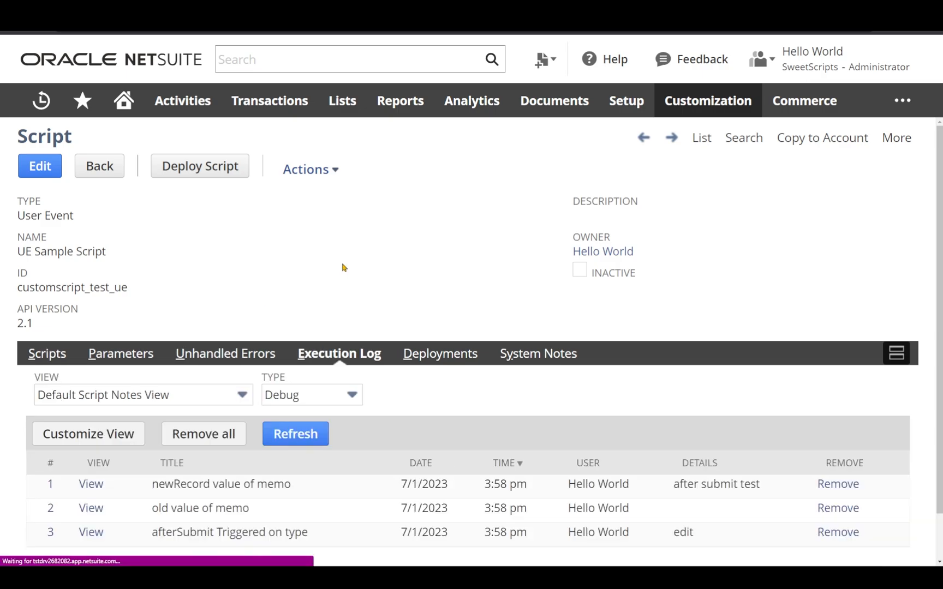
scroll("down", 3)
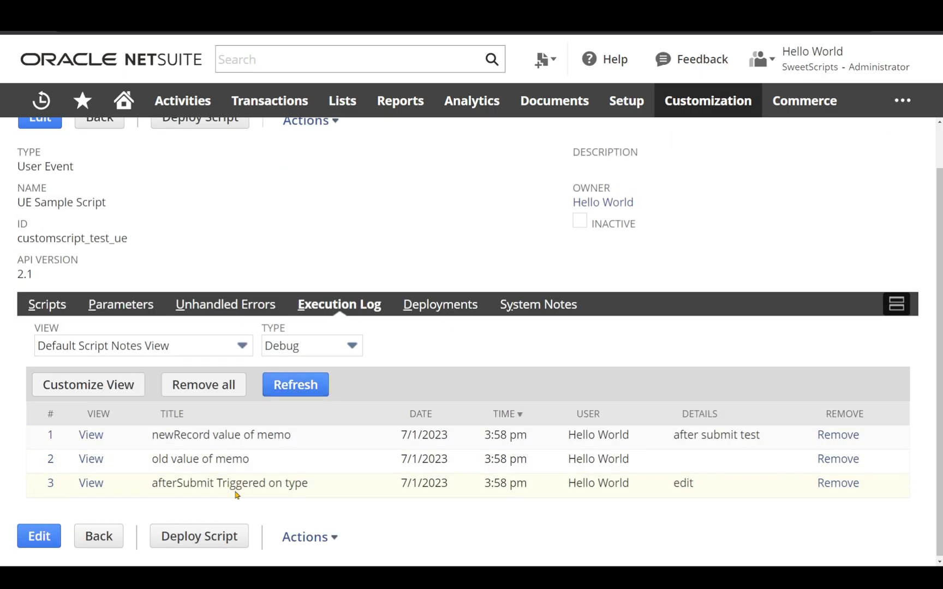
double_click(682, 482)
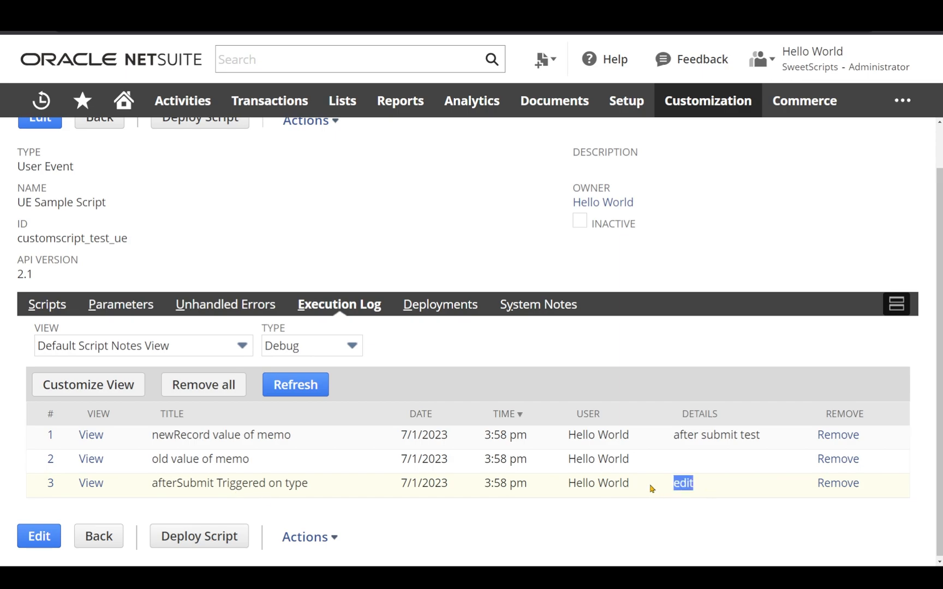